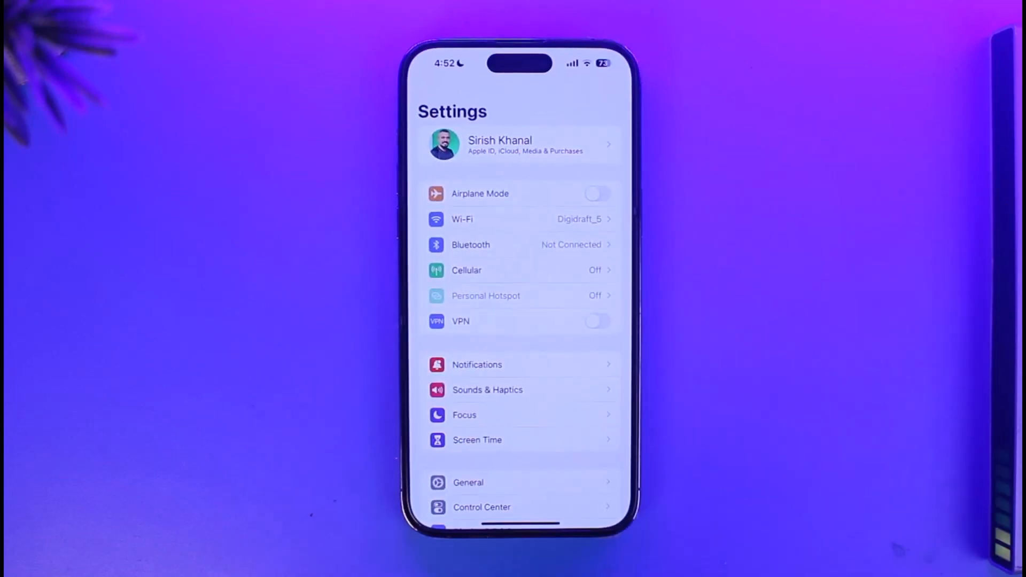
# Step: Browse from Apple ID into iCloud and iCloud Backup, then go back without changing anything
pyautogui.click(517, 142)
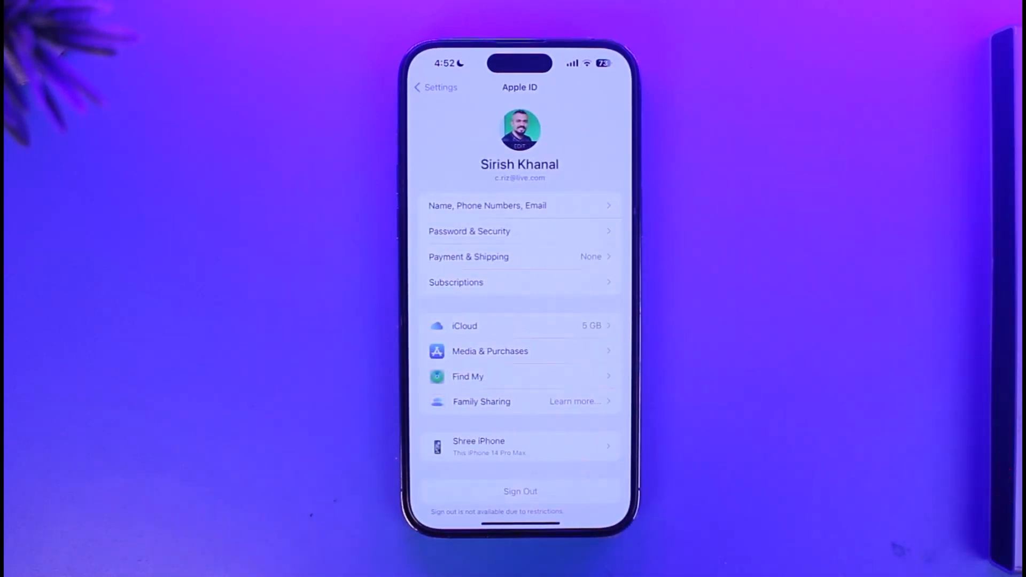
pyautogui.click(520, 325)
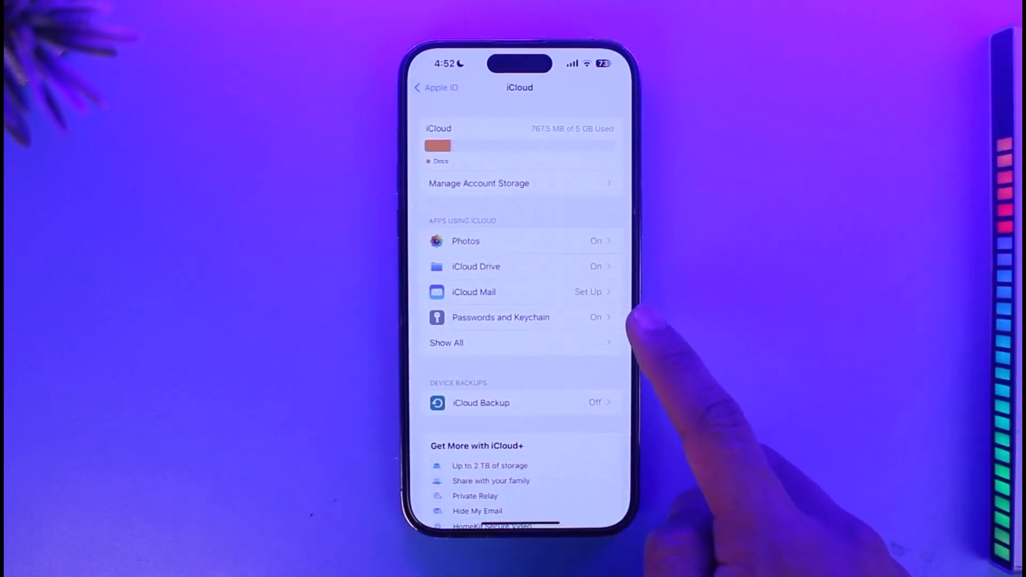
pyautogui.click(518, 403)
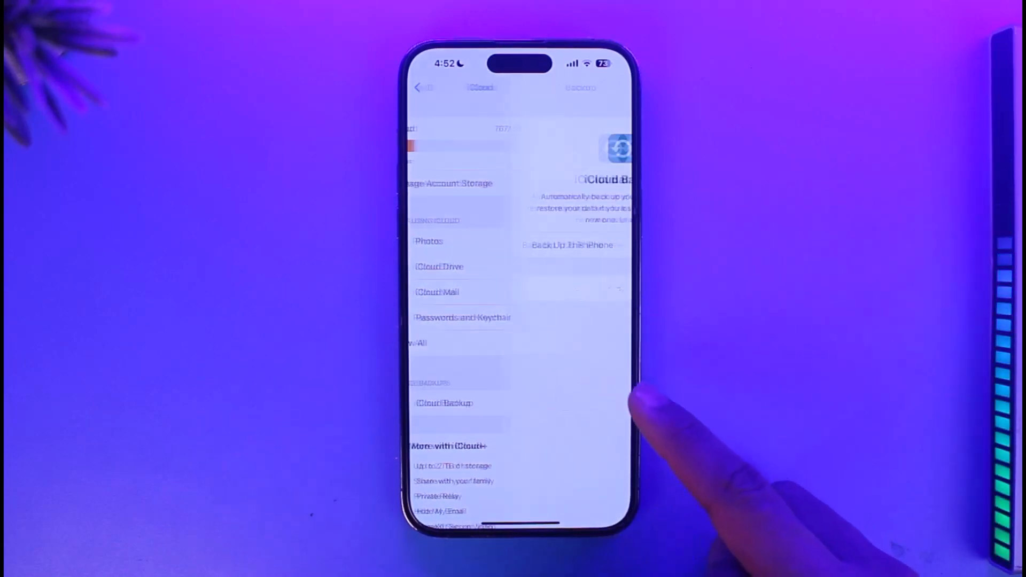
pyautogui.click(444, 403)
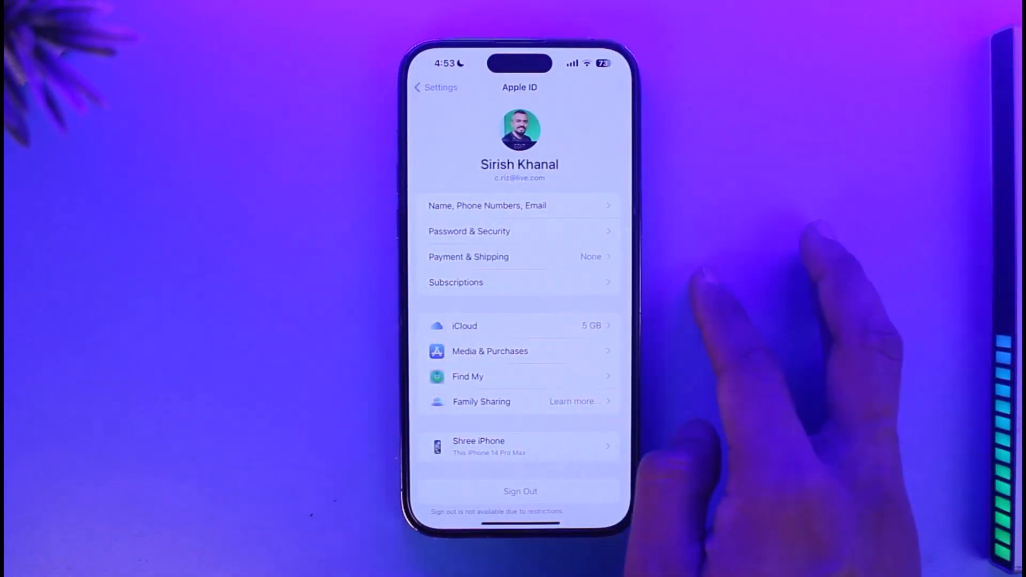
# Step: Reopen the iCloud page showing storage usage and iCloud Backup still off
pyautogui.click(520, 326)
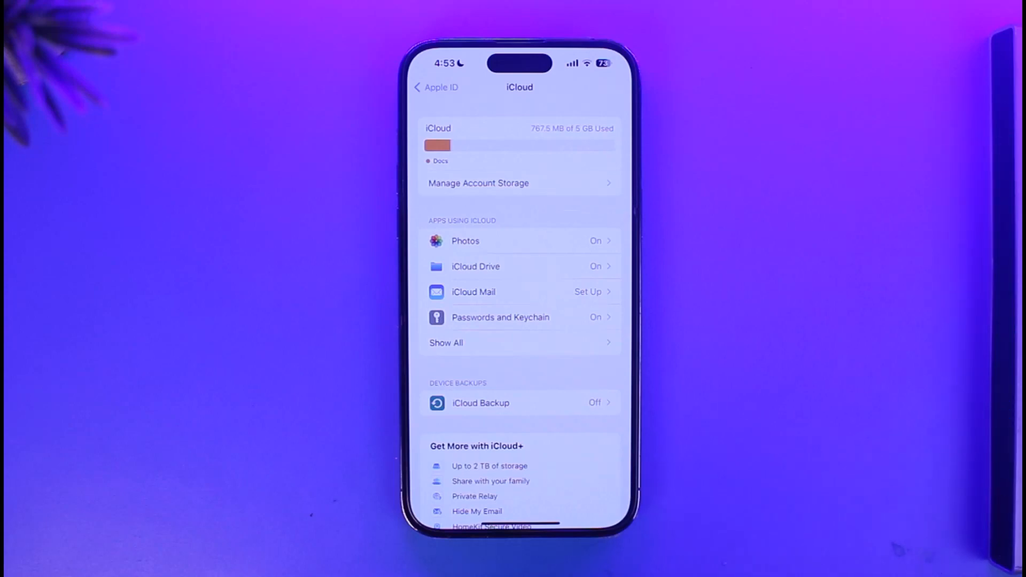
# Step: Turn on iCloud Photos in Photos settings, triggering the 'More iCloud Storage Needed' alert
pyautogui.click(435, 87)
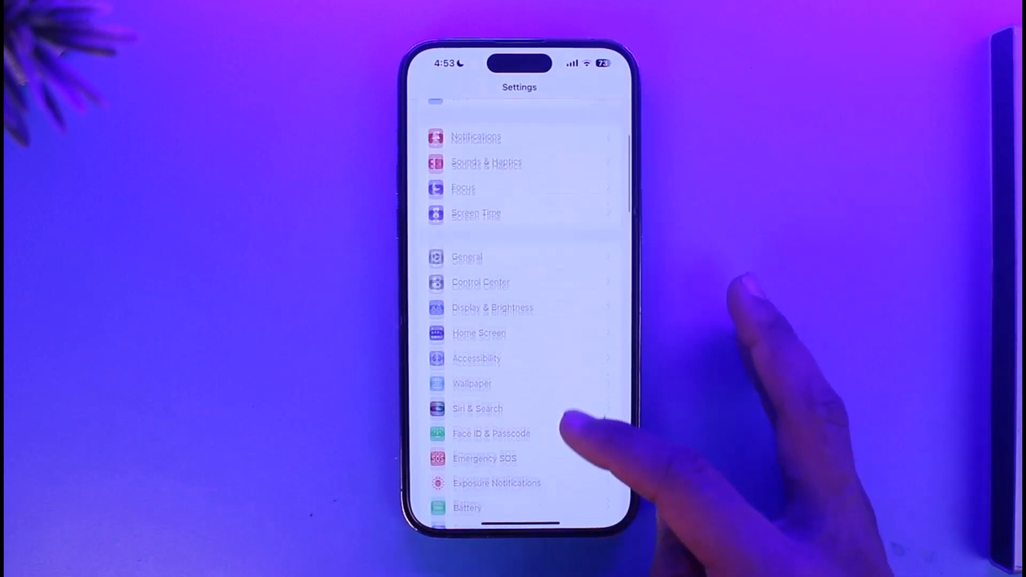
pyautogui.scroll(-3)
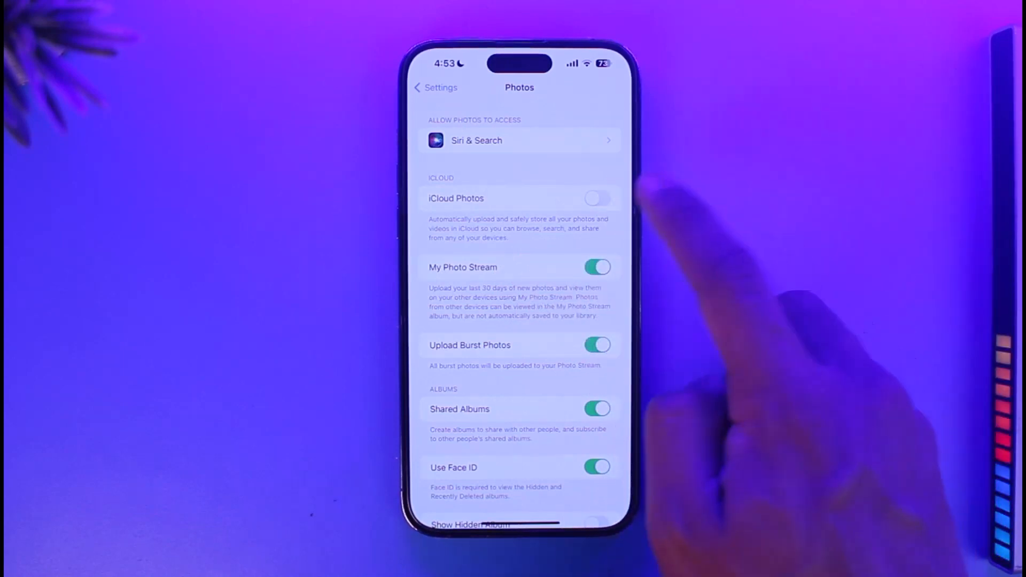
pyautogui.click(597, 199)
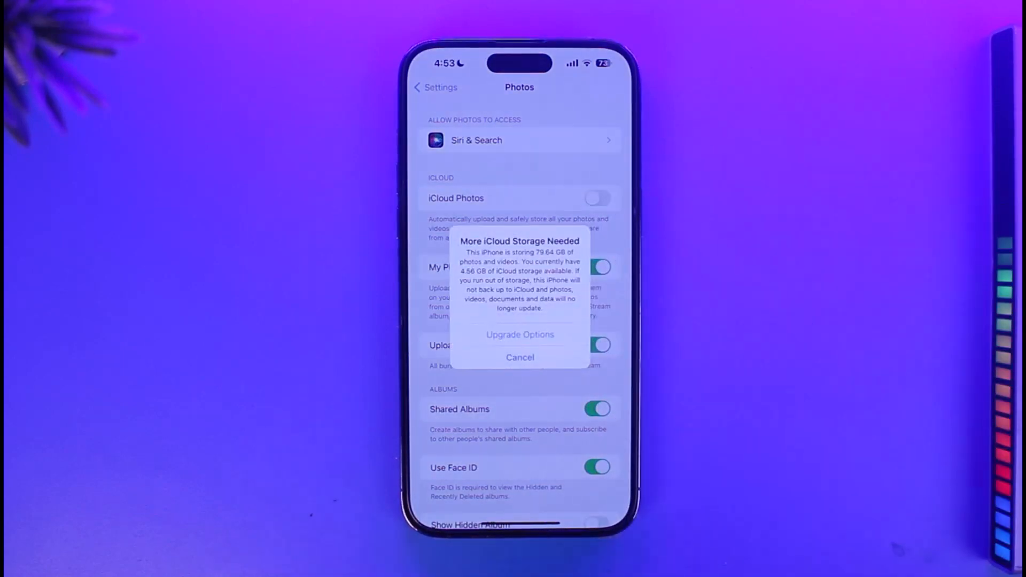